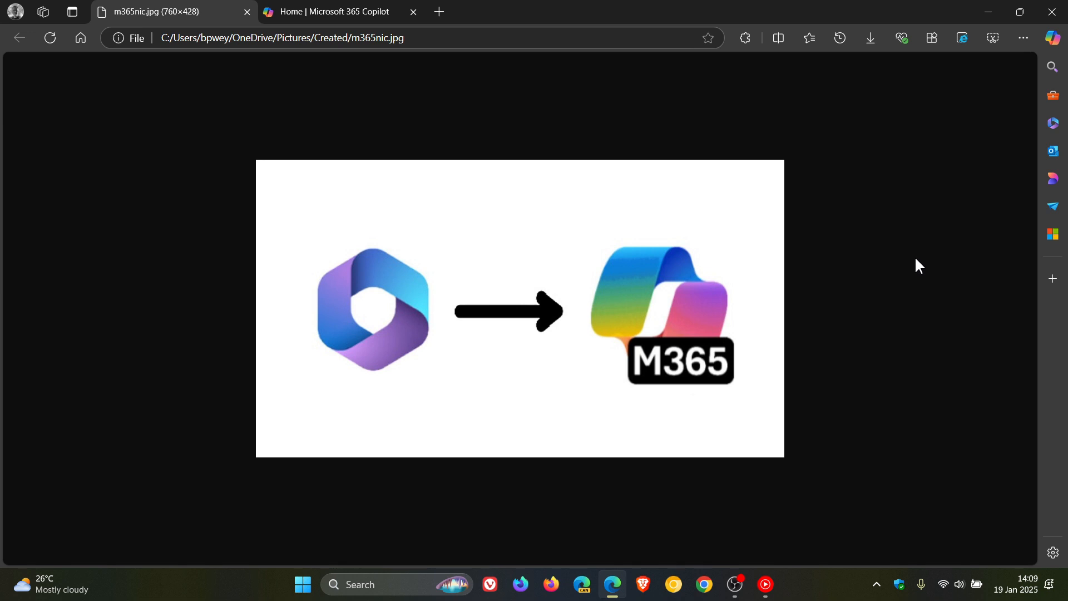
- Show the Microsoft 365 Copilot home tab, then start loading the Copilot chat page
{"action": "left_click", "coordinate": [337, 12]}
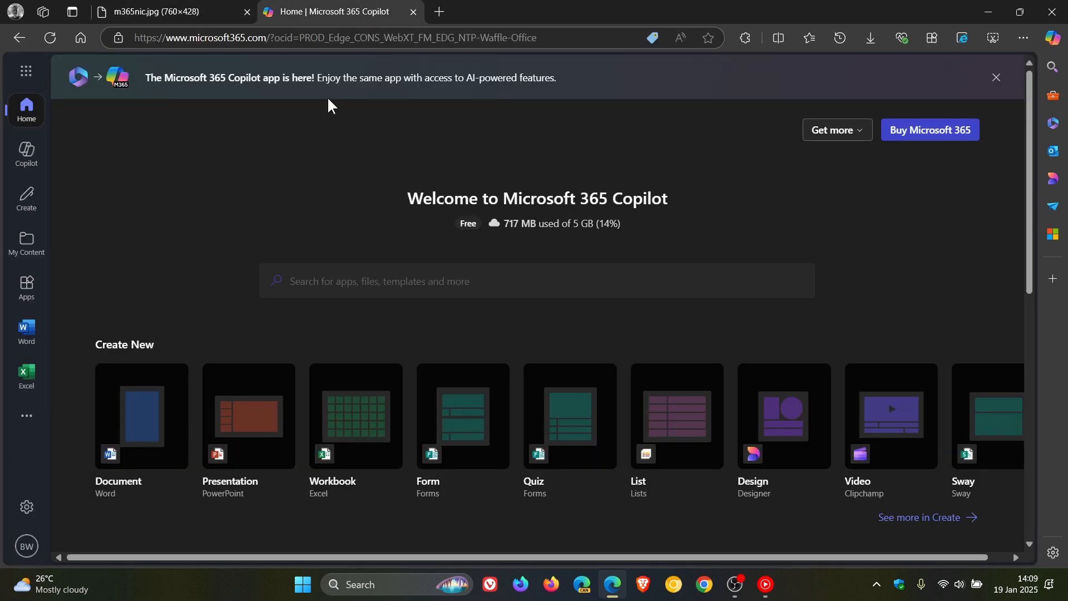
{"action": "mouse_move", "coordinate": [818, 204]}
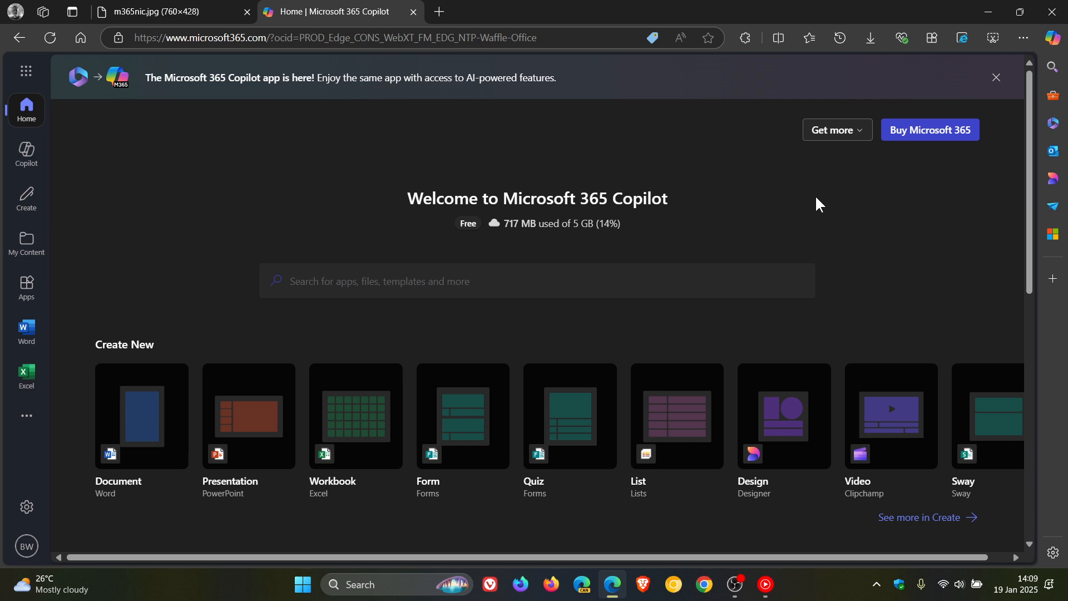
{"action": "mouse_move", "coordinate": [407, 115]}
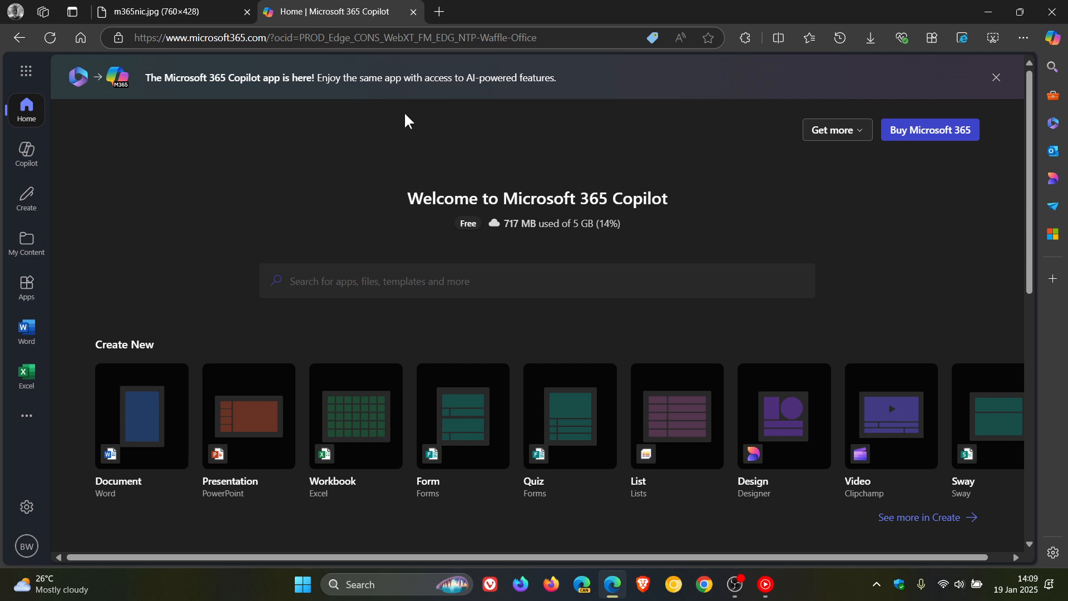
{"action": "mouse_move", "coordinate": [253, 143]}
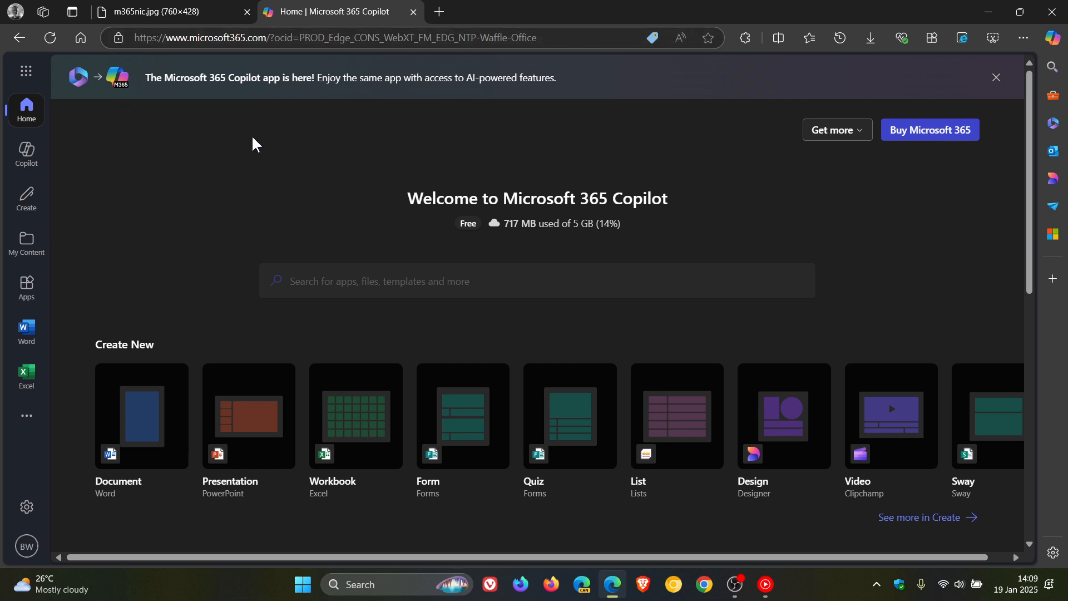
{"action": "left_click", "coordinate": [26, 151]}
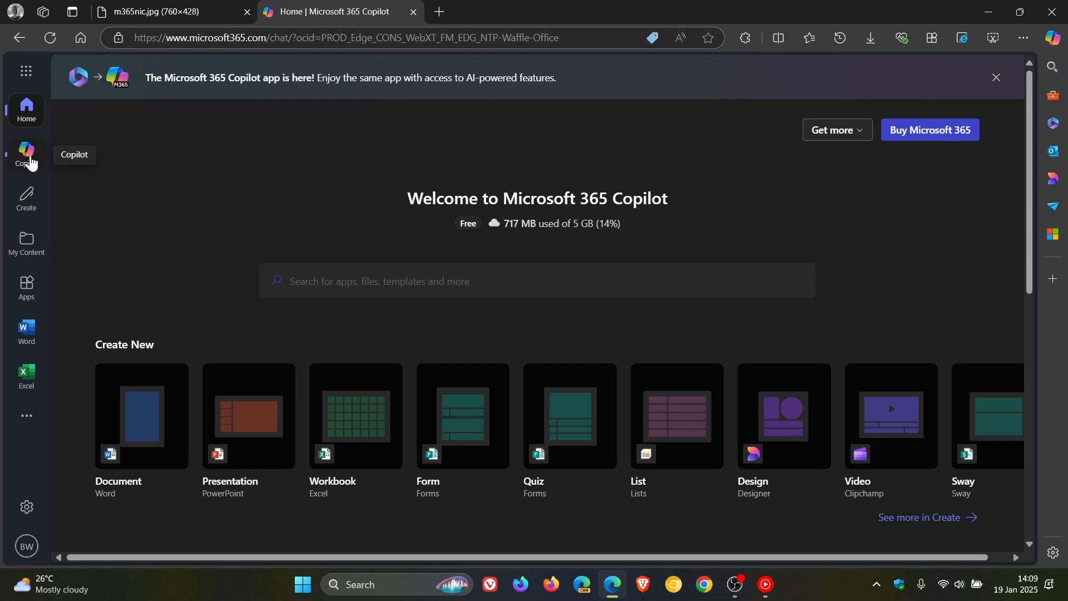
- View the Copilot Chat 'coming soon' notice, then return to the m365nic.jpg logo image
{"action": "left_click", "coordinate": [26, 149]}
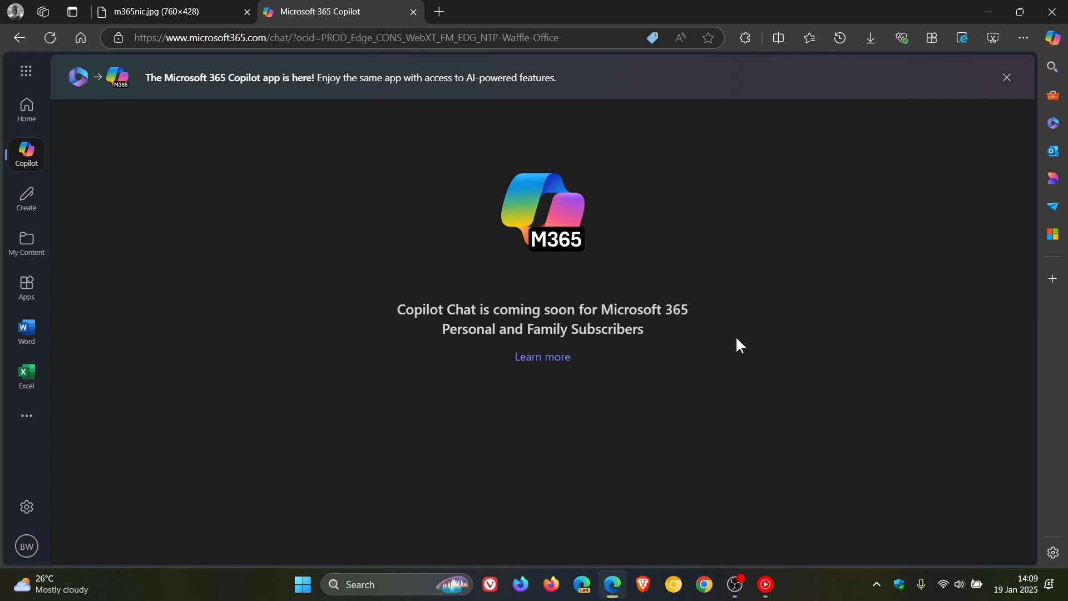
{"action": "mouse_move", "coordinate": [802, 264]}
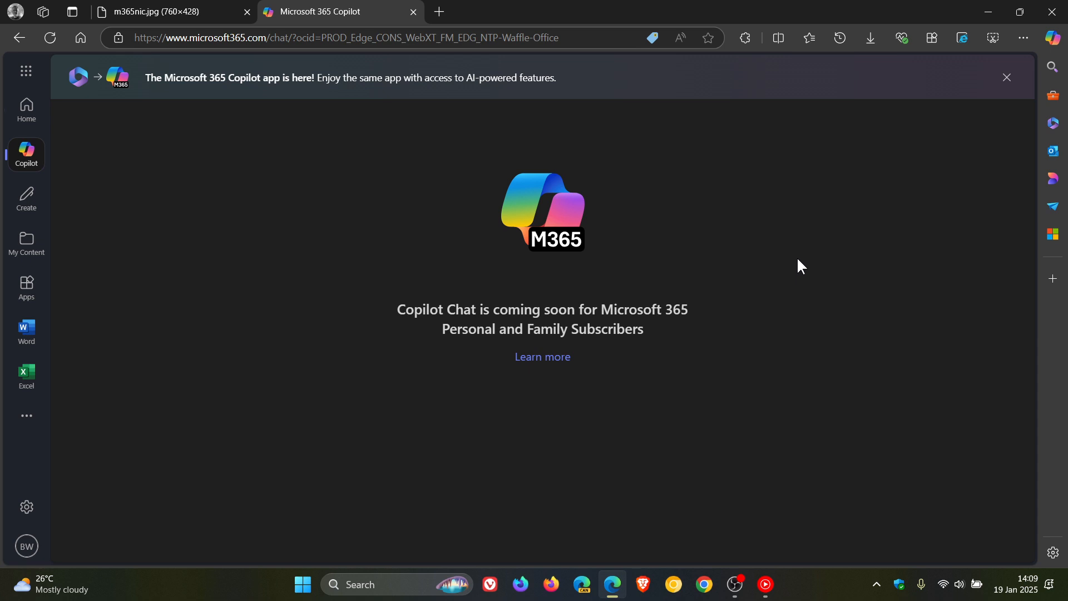
{"action": "left_click", "coordinate": [171, 11]}
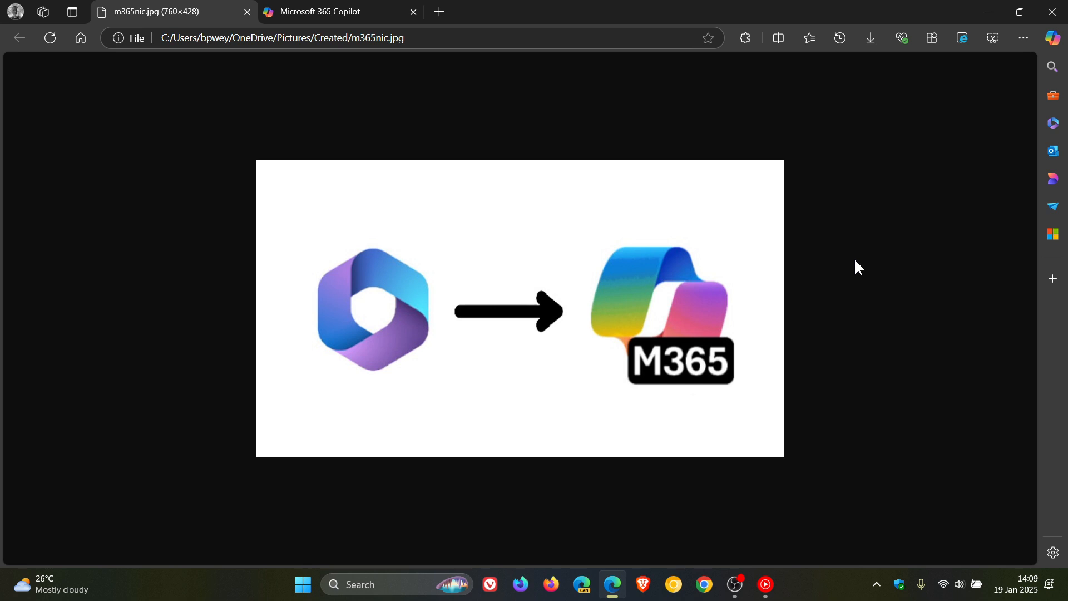
{"action": "mouse_move", "coordinate": [631, 321]}
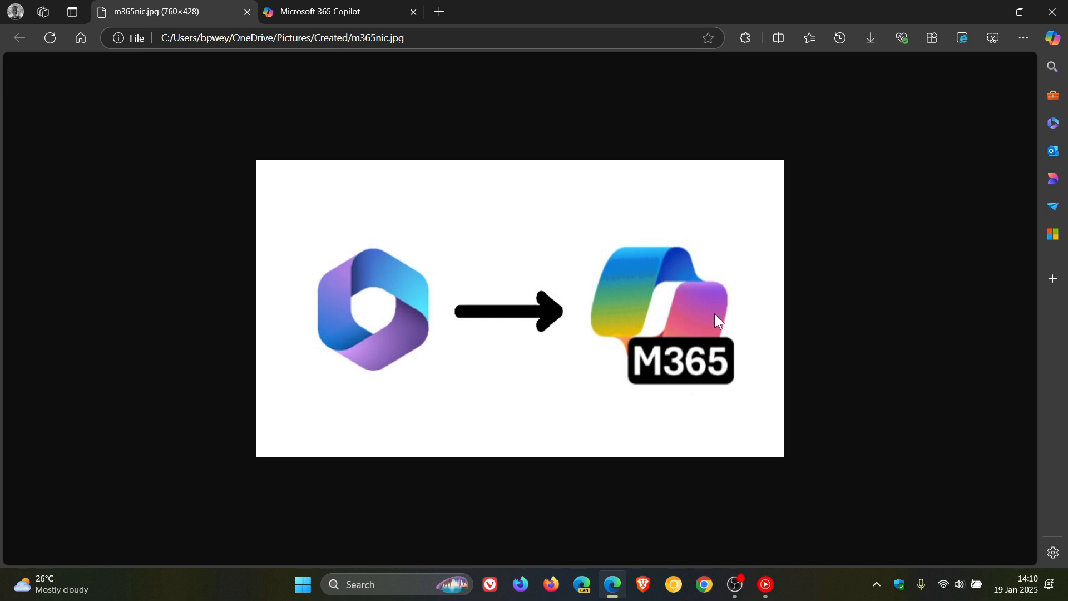
- Return from the logo image to the Microsoft 365 Copilot Welcome home page
{"action": "left_click", "coordinate": [334, 12]}
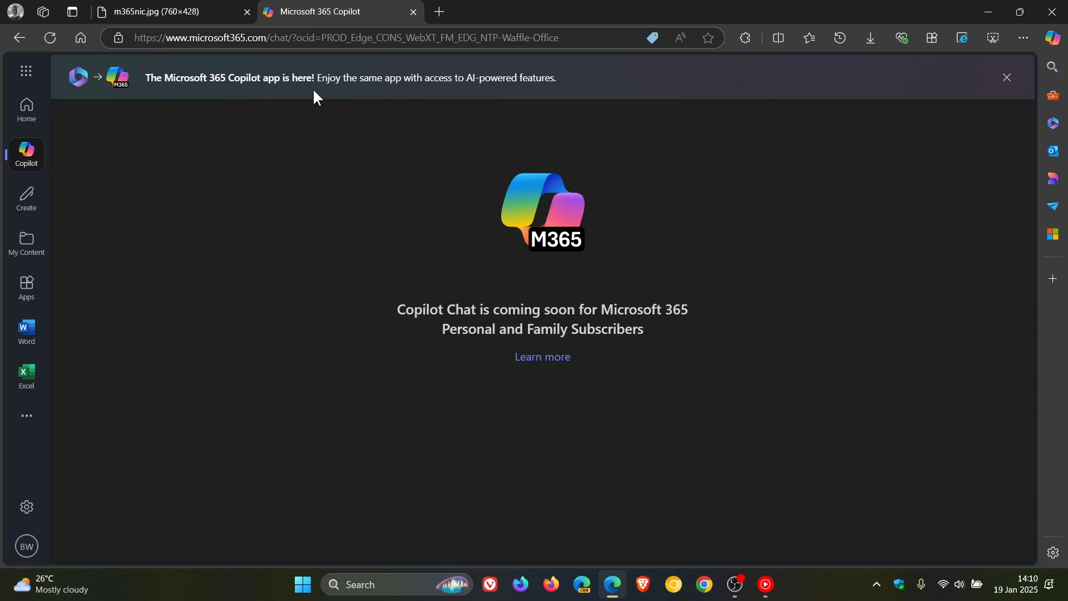
{"action": "mouse_move", "coordinate": [505, 182]}
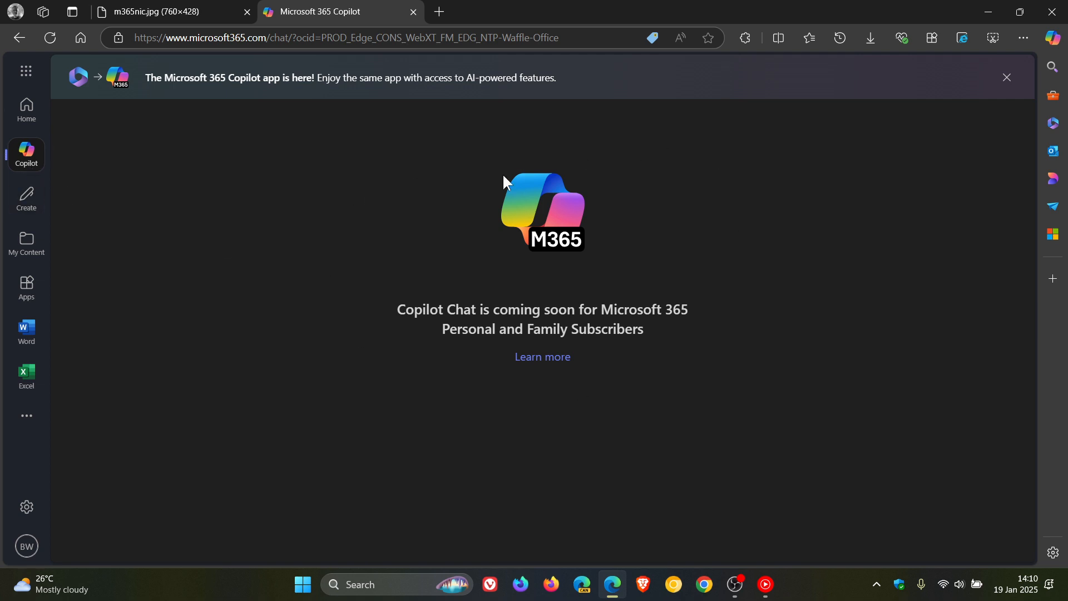
{"action": "mouse_move", "coordinate": [651, 231]}
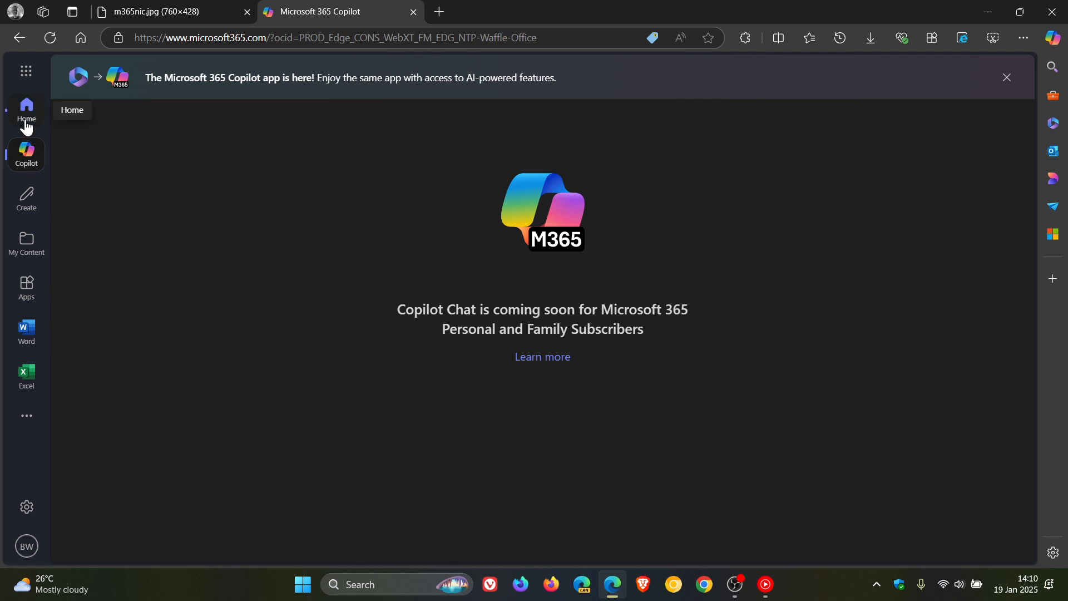
{"action": "left_click", "coordinate": [26, 109]}
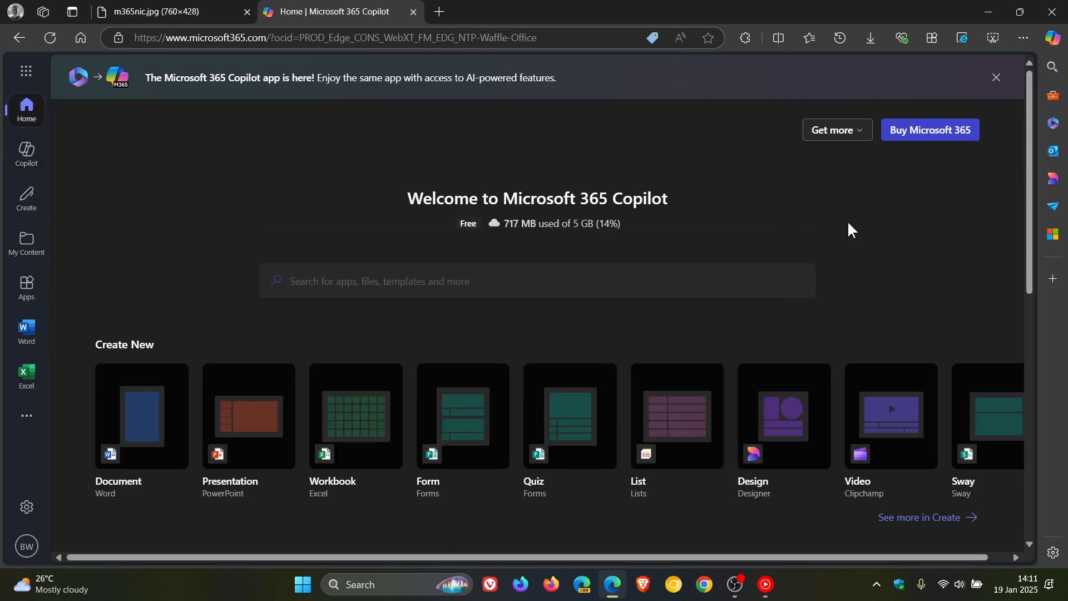